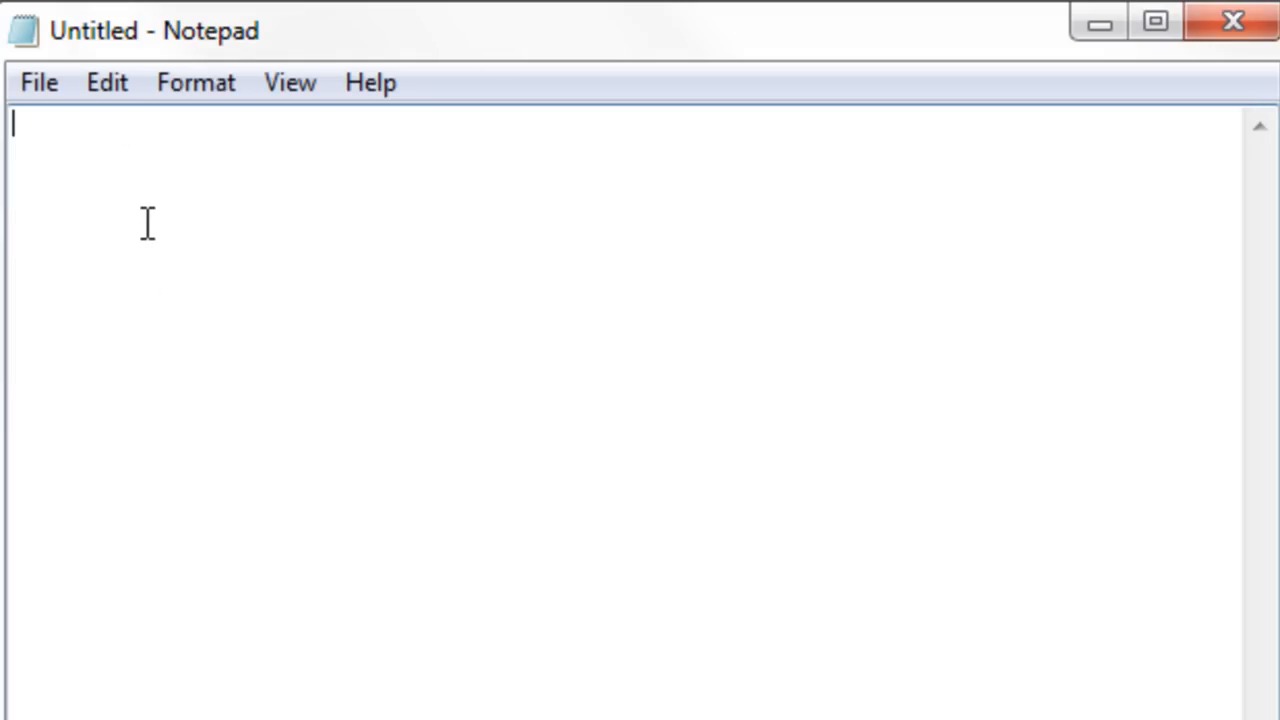
Type the line 'memory_limit = 256M ;' into the blank document
text(memory_limit = 256M ;)
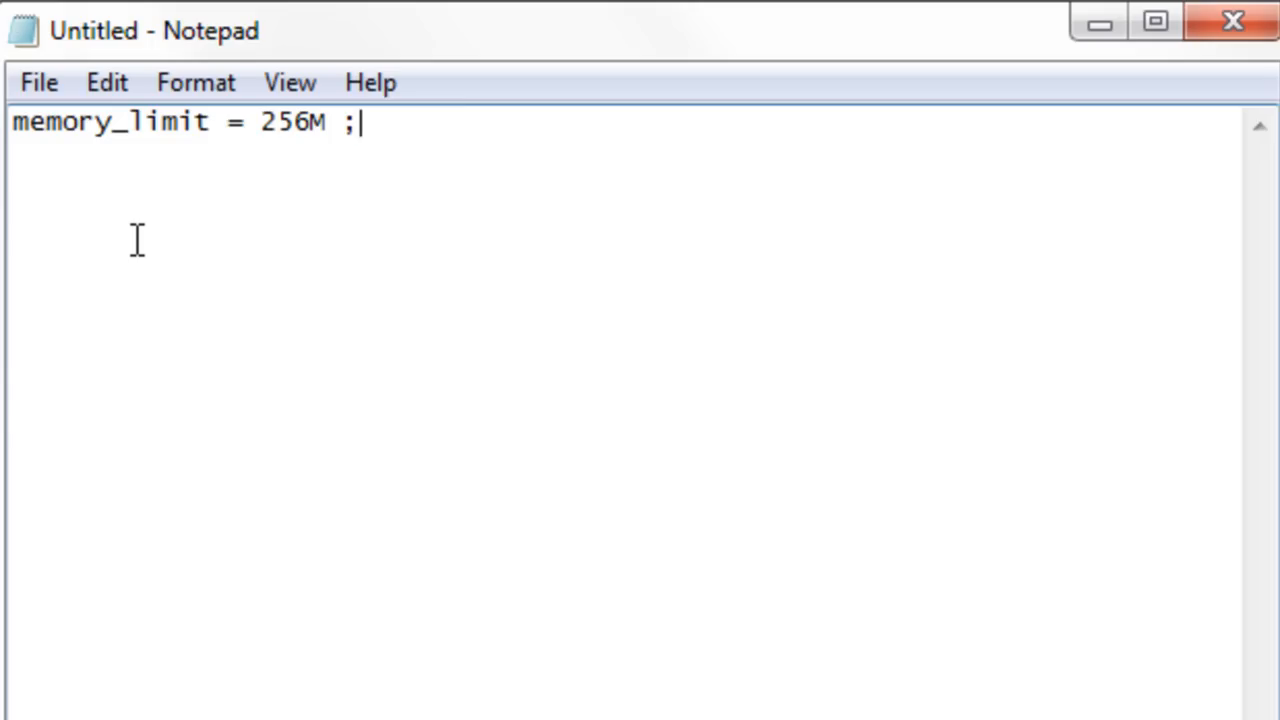
mouse_move(303, 135)
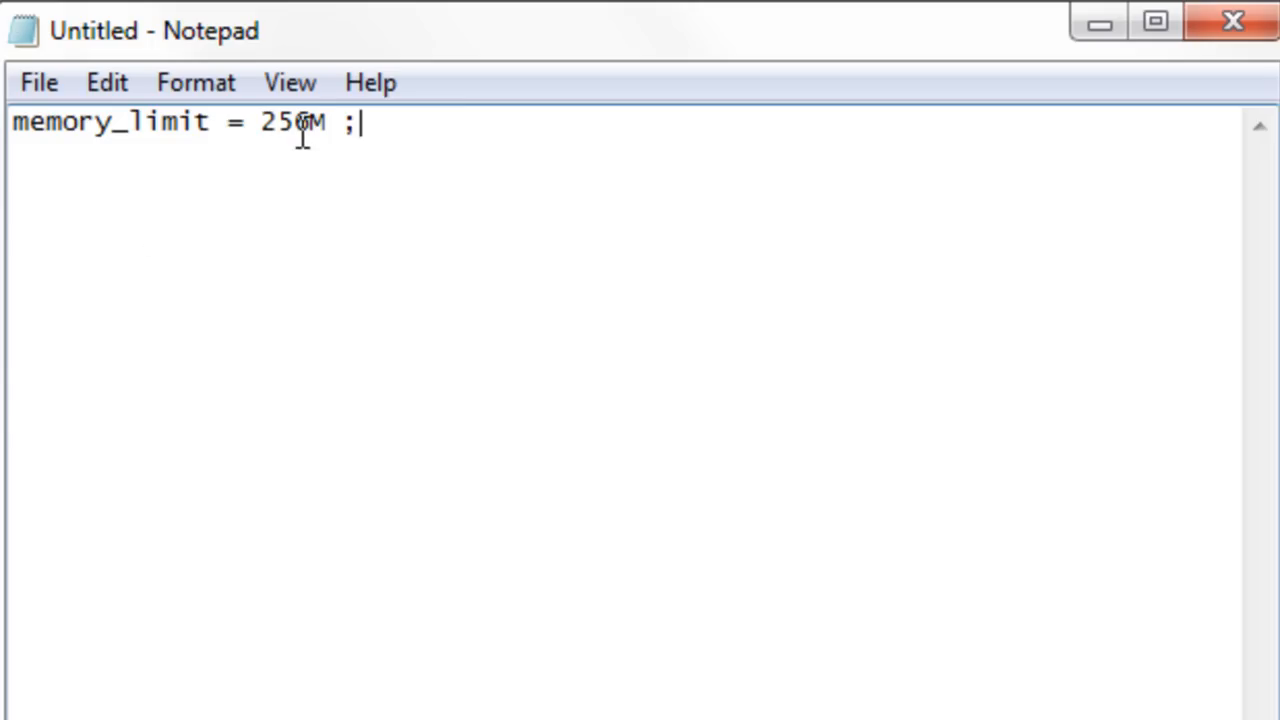
mouse_move(311, 155)
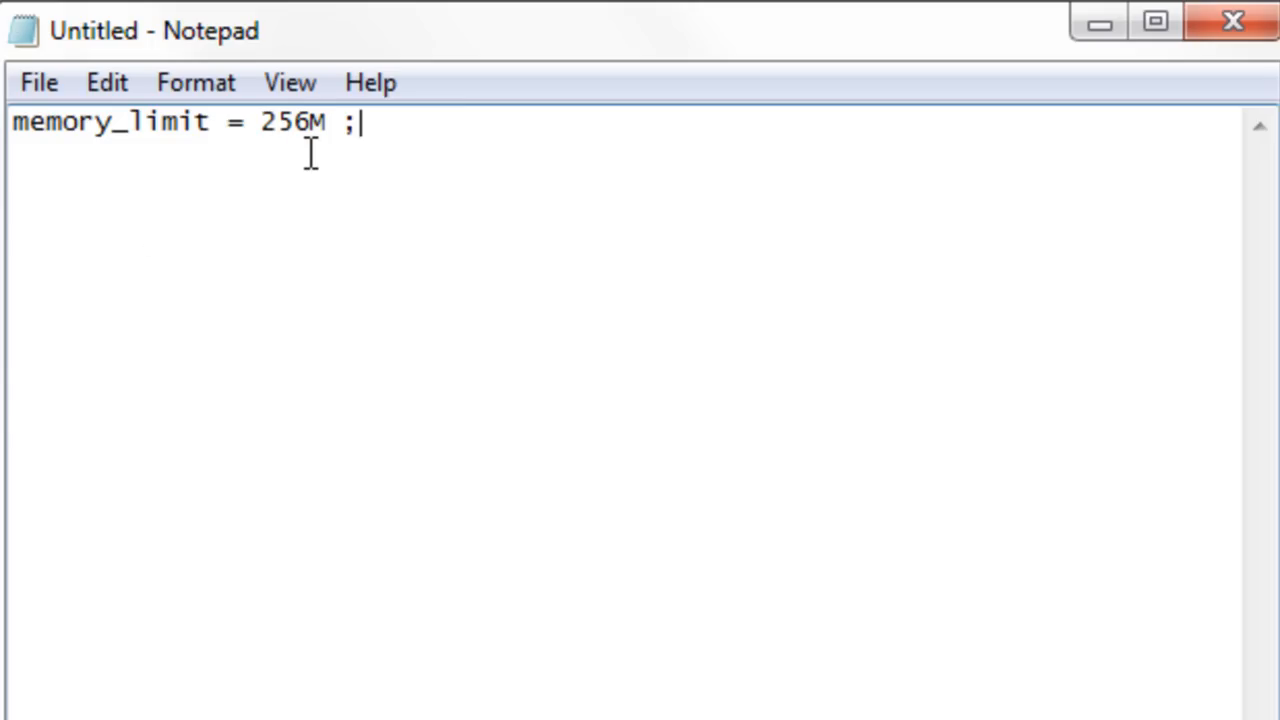
mouse_move(300, 160)
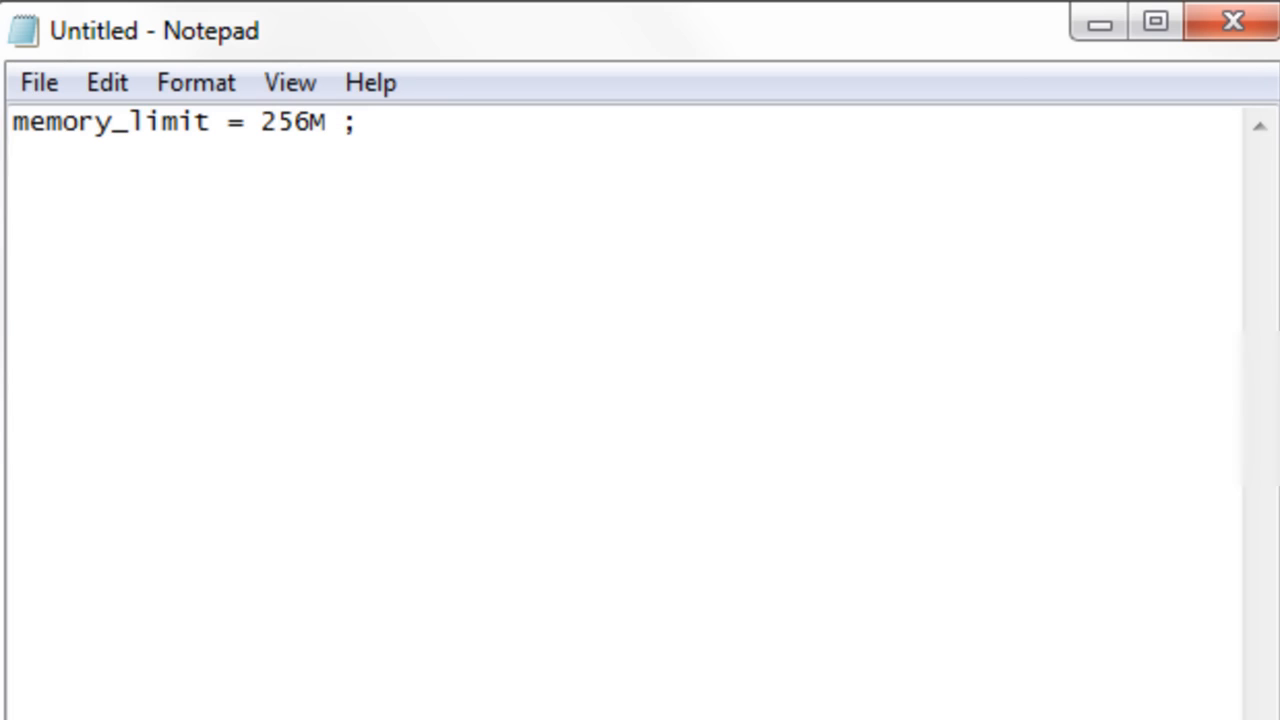
Save the document as php.ini in Documents with the All Files type
click(38, 82)
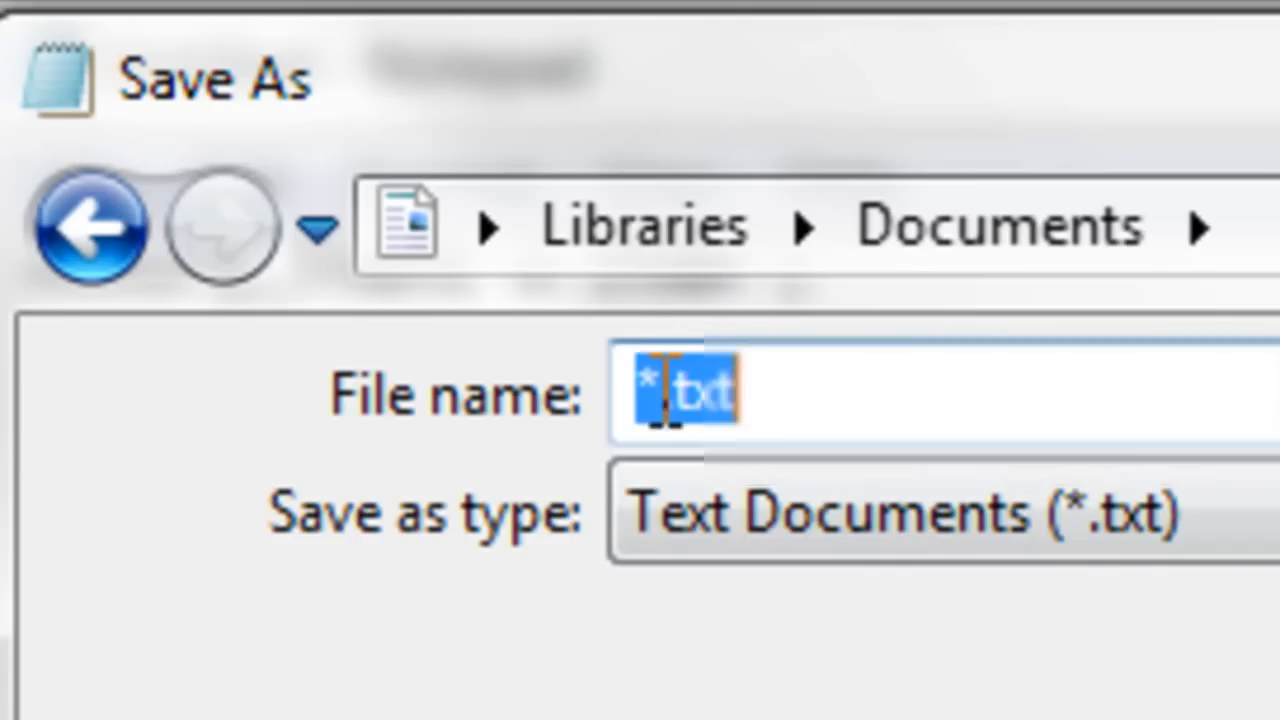
text(php)
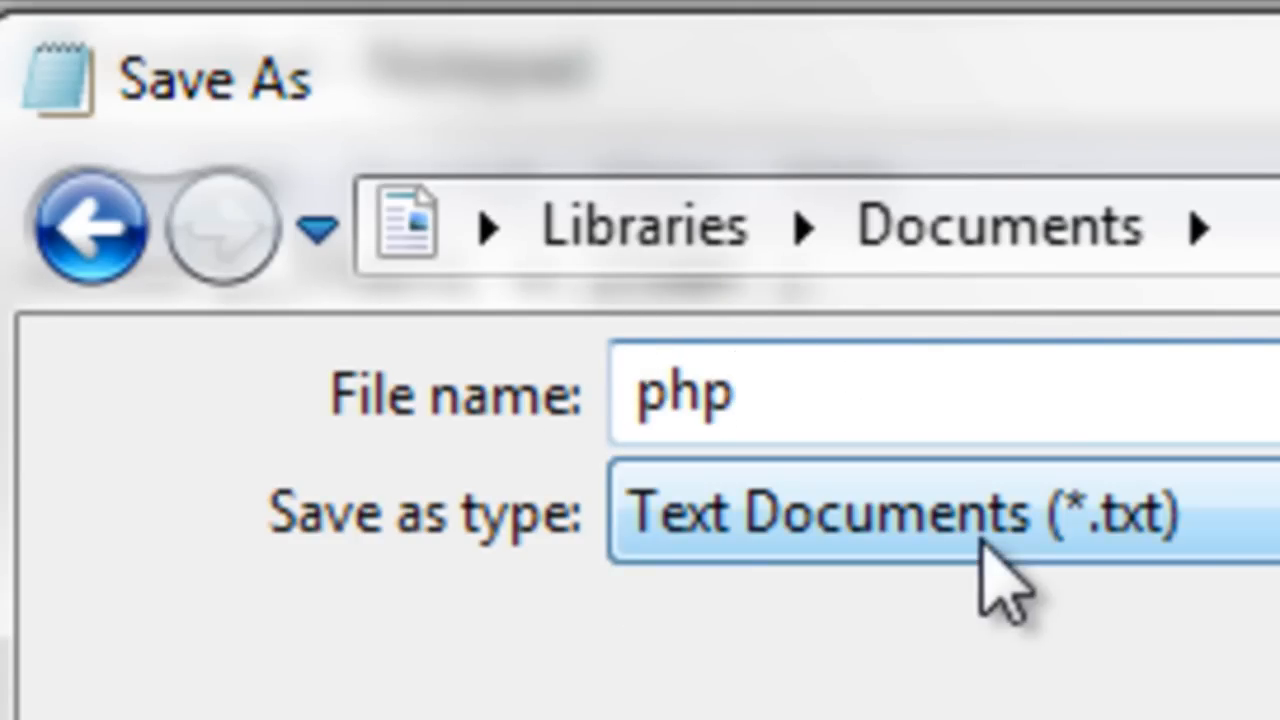
click(910, 513)
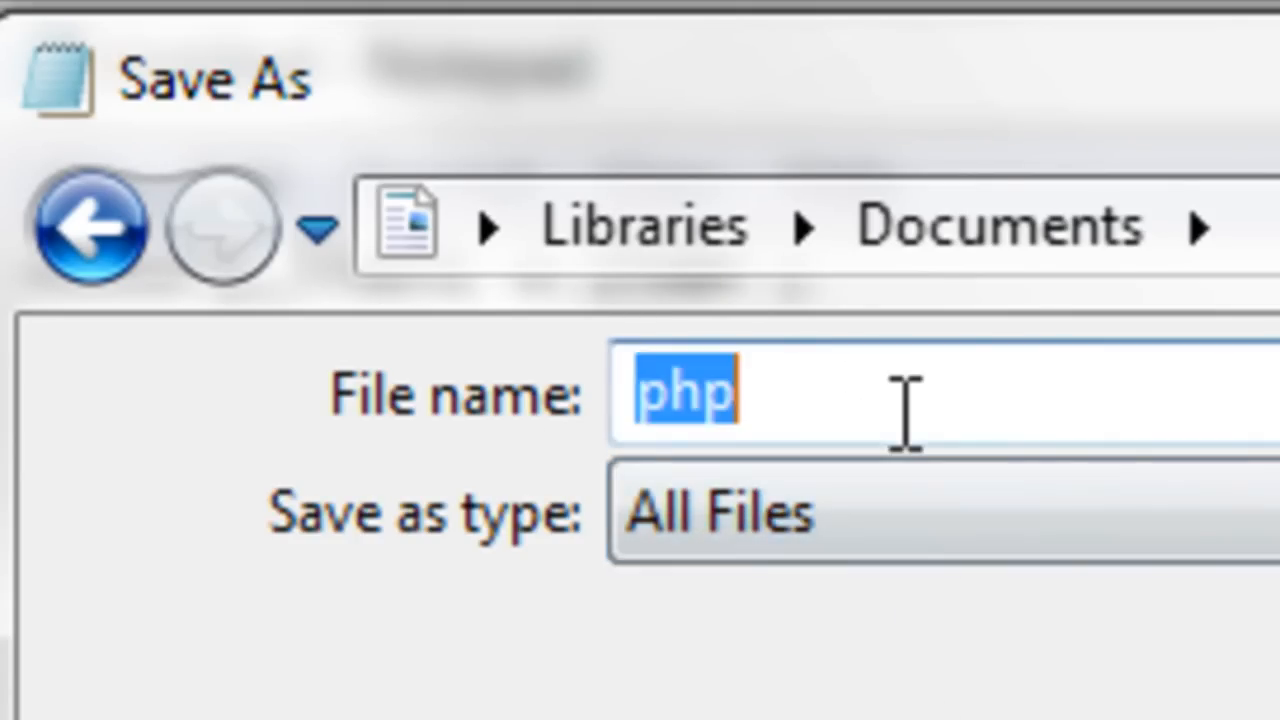
text(.)
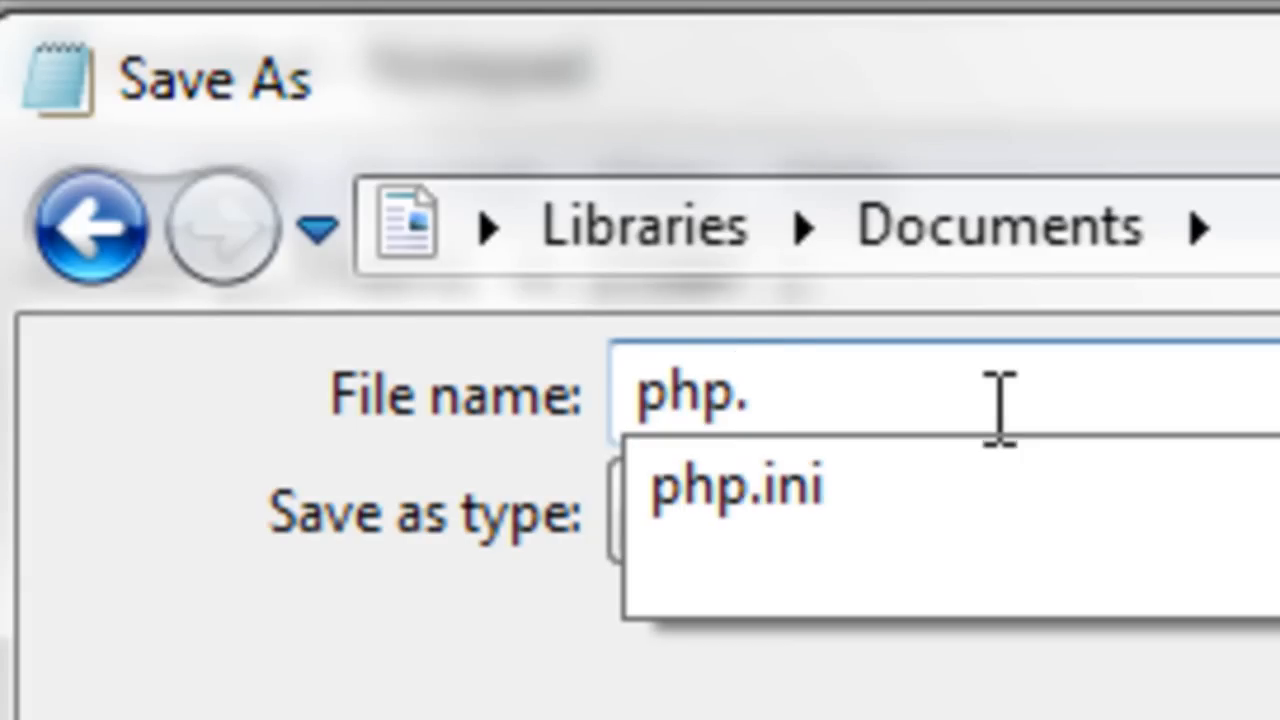
click(735, 487)
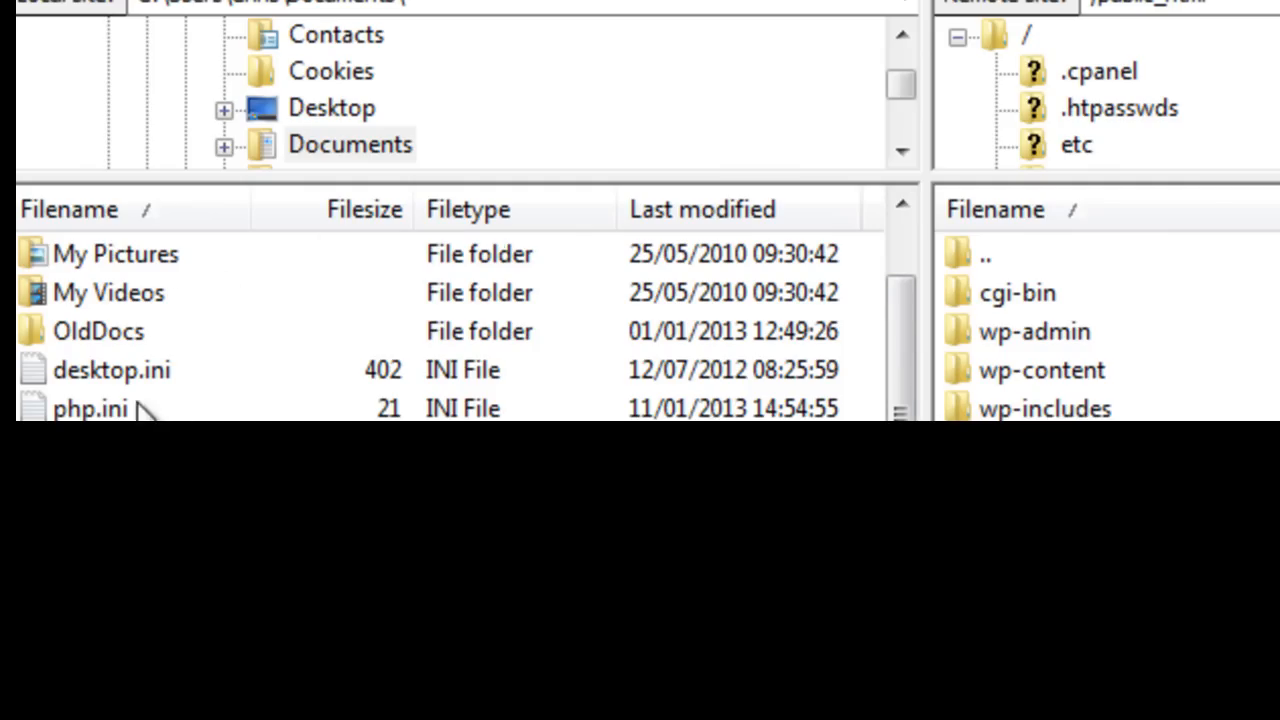
Select the 21-byte php.ini in FileZilla's local Documents listing
click(90, 408)
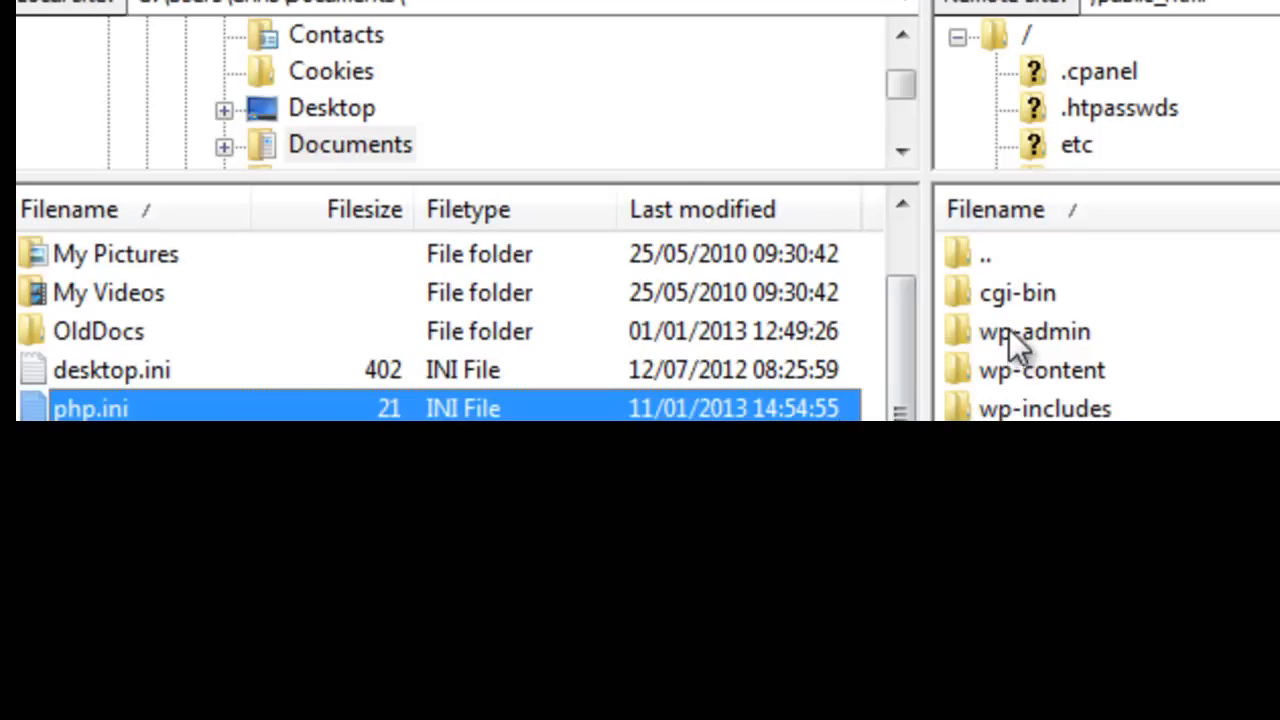
mouse_move(1040, 355)
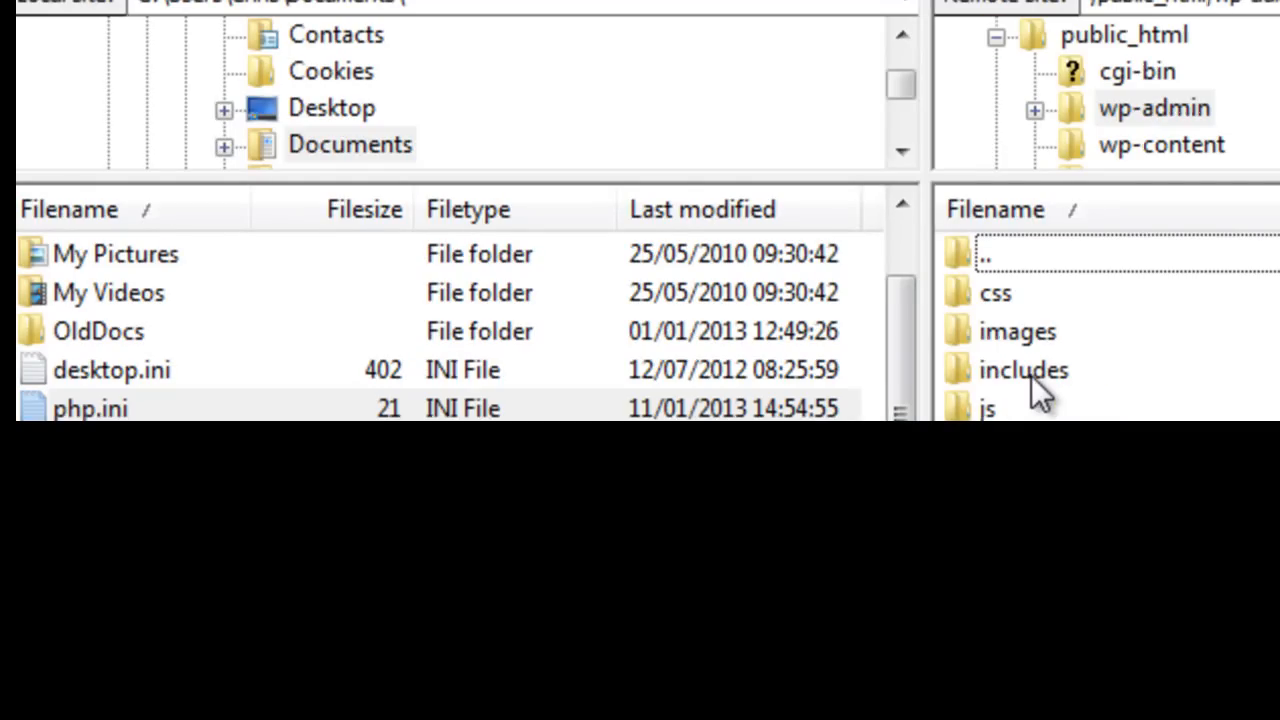
Select the local php.ini for upload into the remote wp-admin folder
click(90, 408)
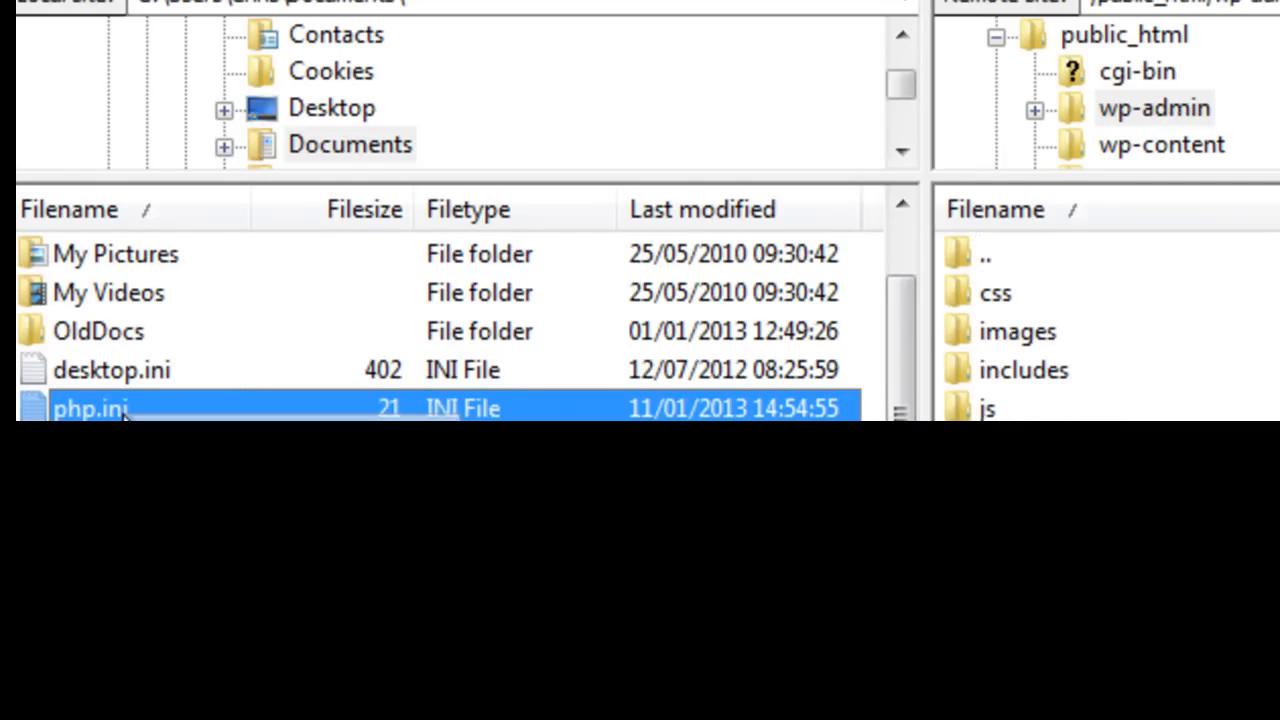